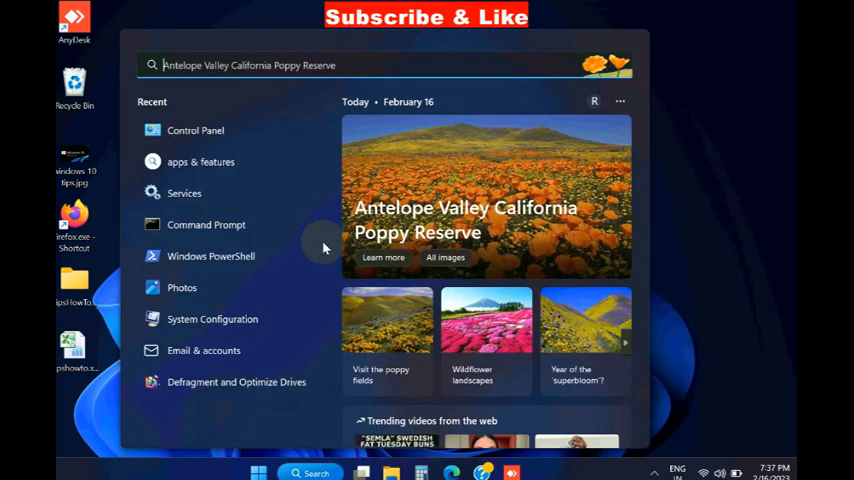
Search 'cp', then go through Control Panel's Network and Sharing Center to advanced sharing settings.
text(cp)
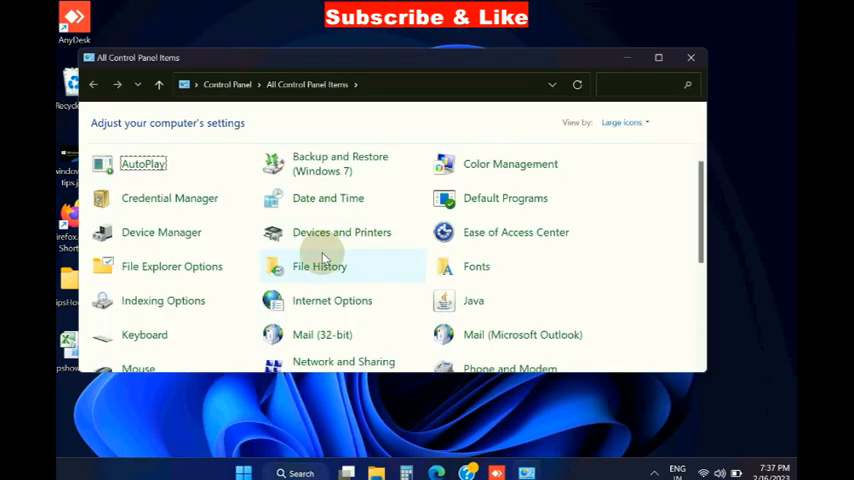
scroll(down, 3)
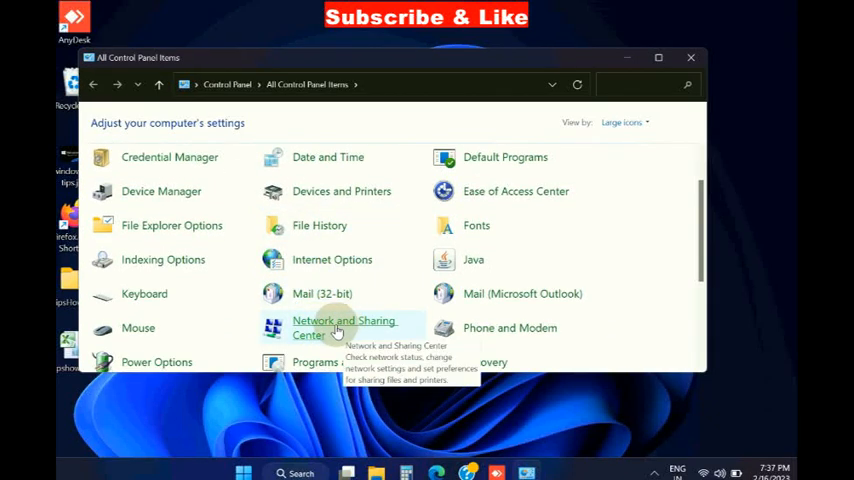
click(343, 327)
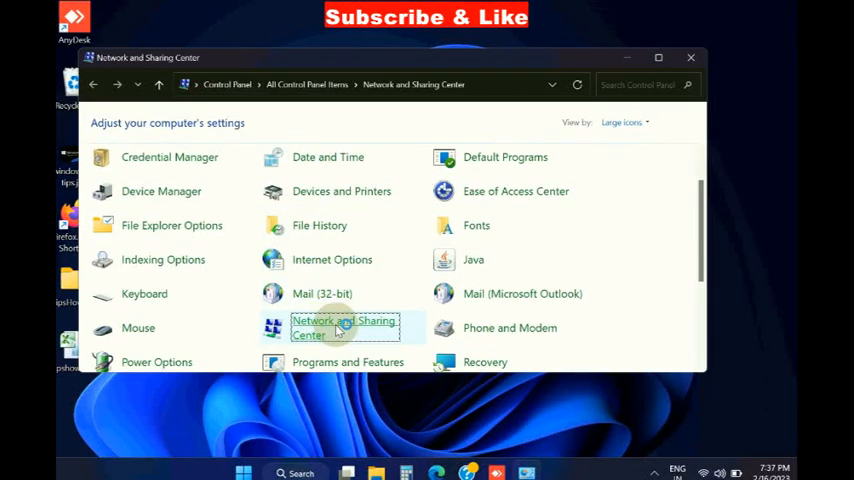
click(343, 327)
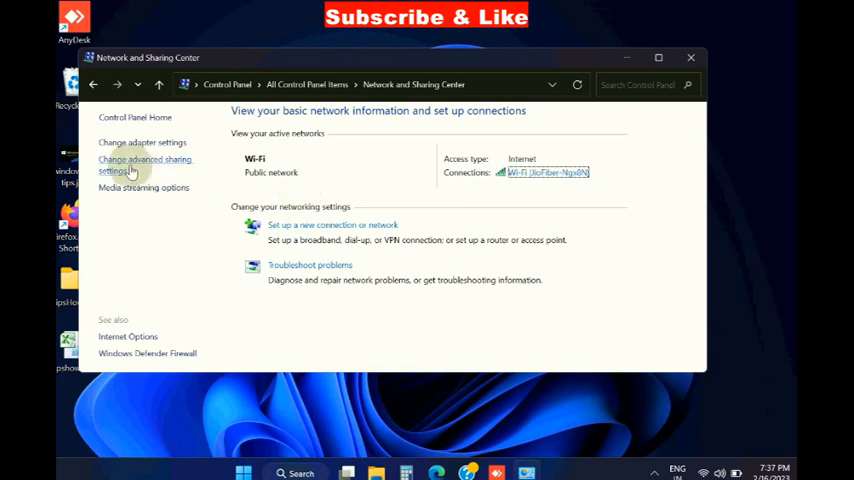
click(144, 165)
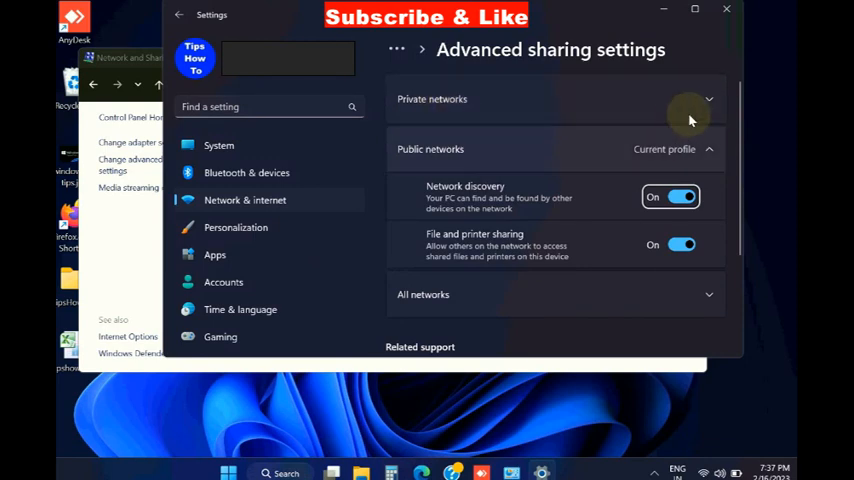
Expand the Private and All networks sections and switch Public folder sharing to On.
click(708, 99)
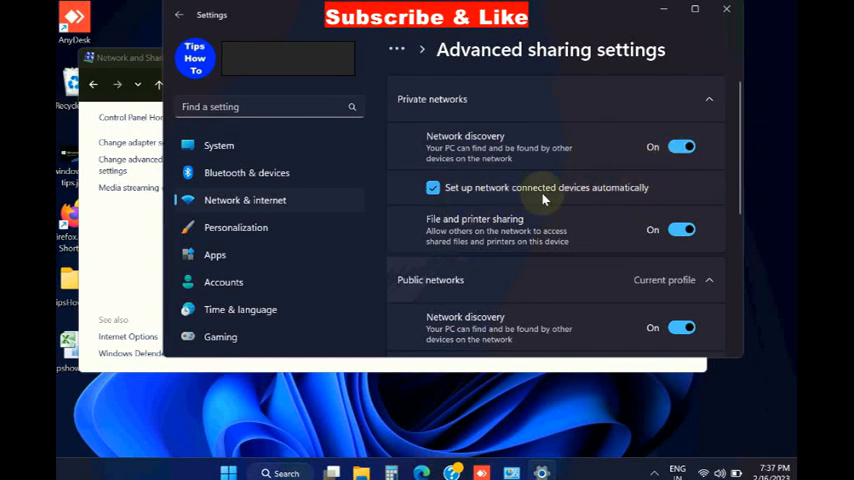
mouse_move(667, 205)
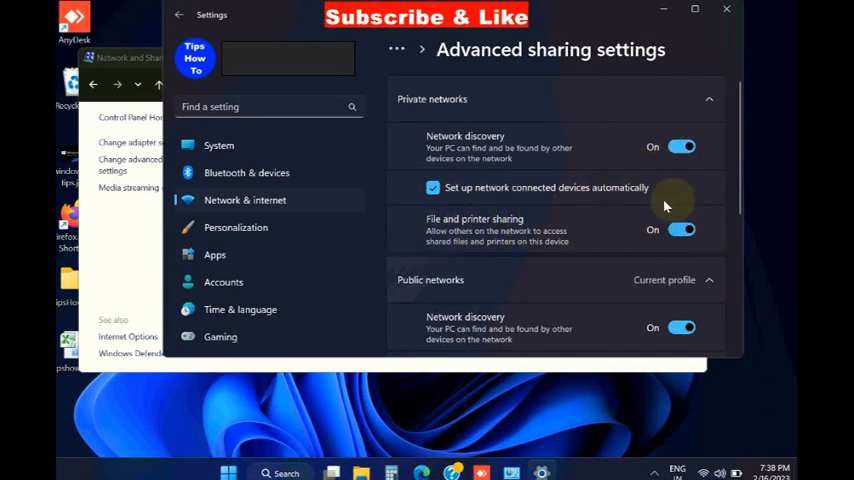
scroll(down, 3)
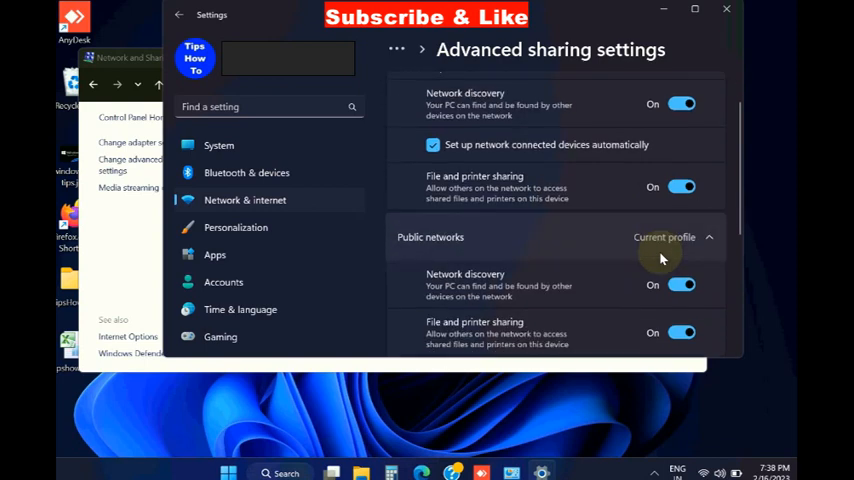
scroll(down, 3)
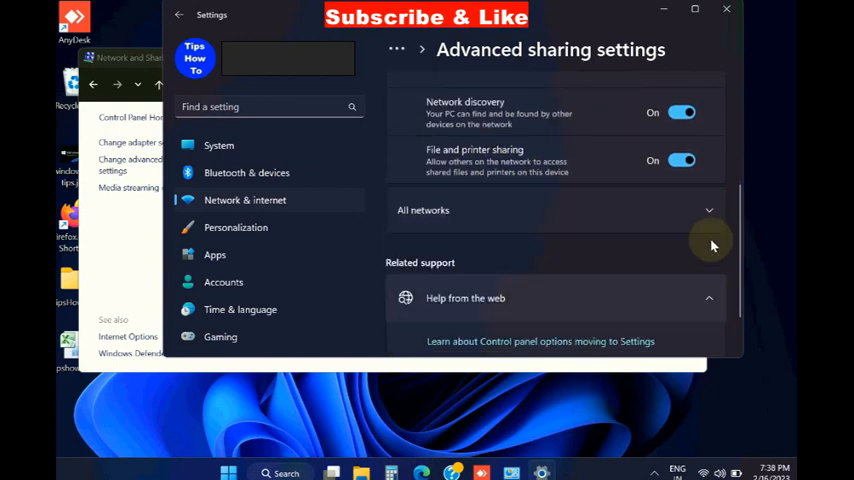
click(708, 210)
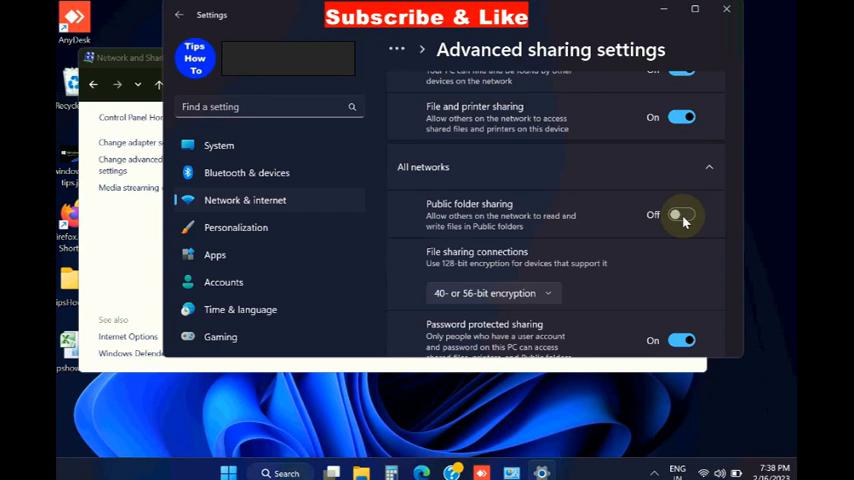
click(681, 214)
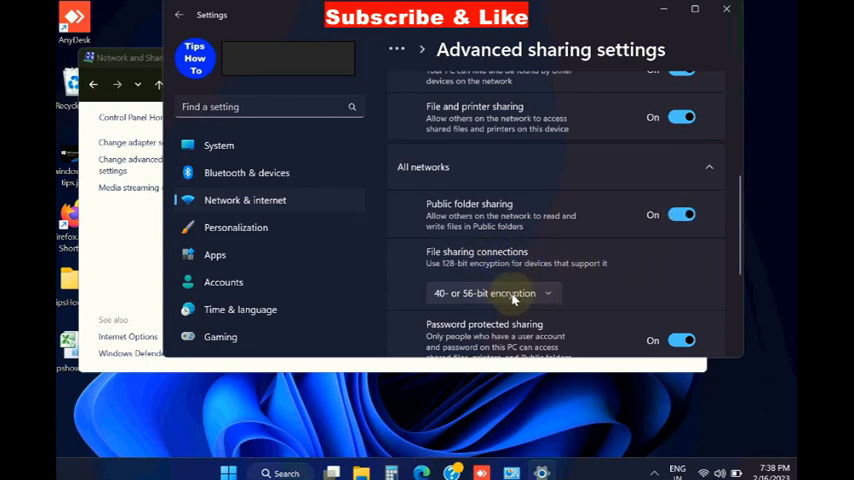
scroll(down, 3)
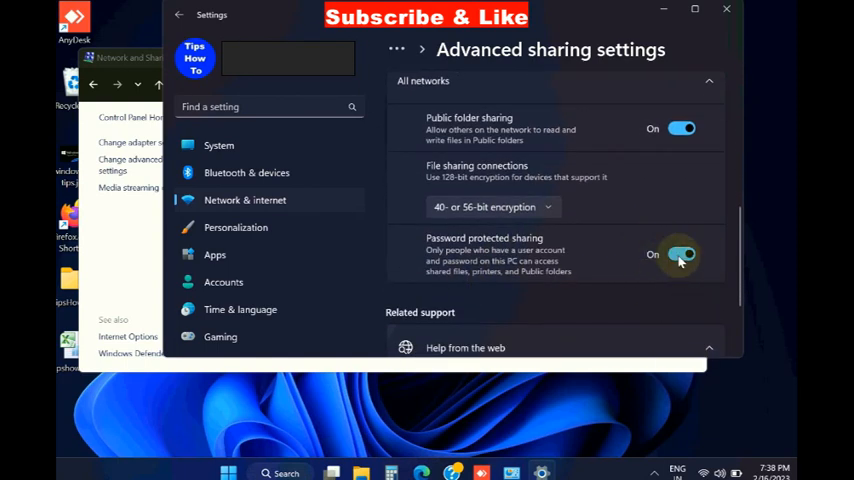
scroll(down, 3)
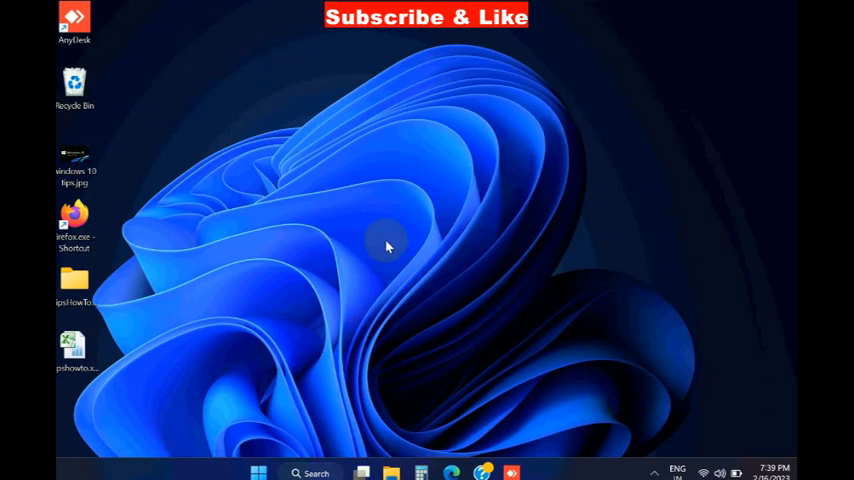
mouse_move(242, 303)
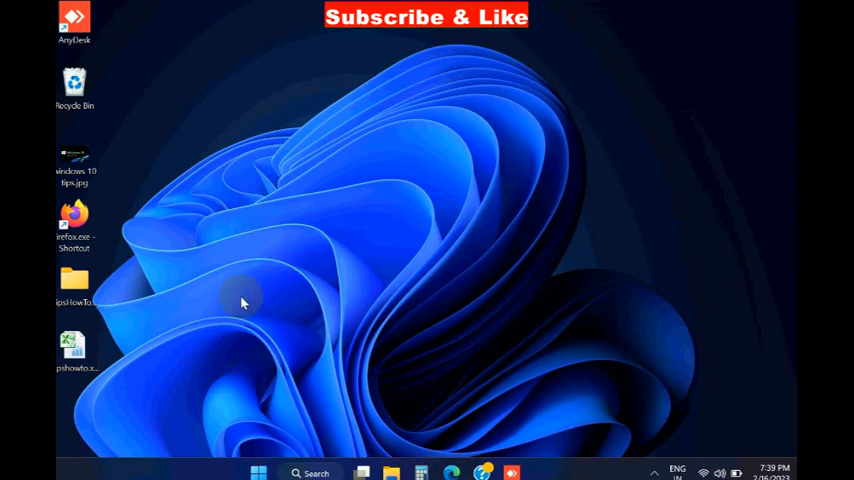
mouse_move(256, 301)
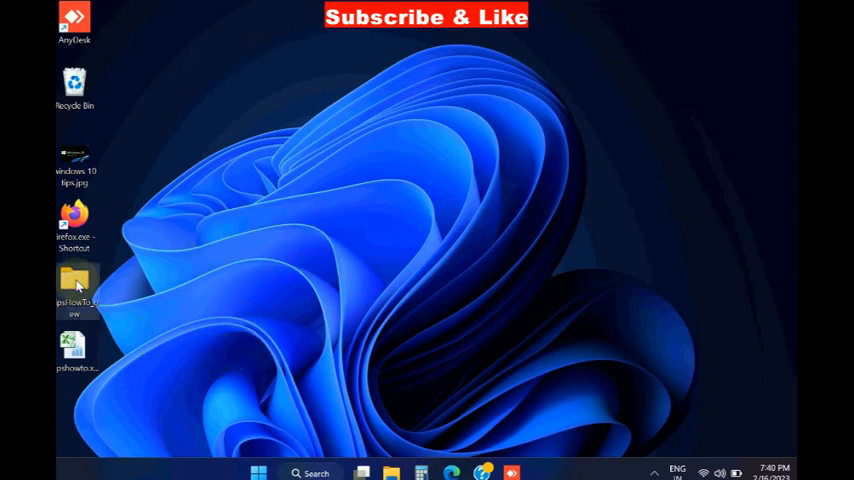
Open the TipsHowTo_new desktop folder's Properties on the Security tab.
right_click(75, 285)
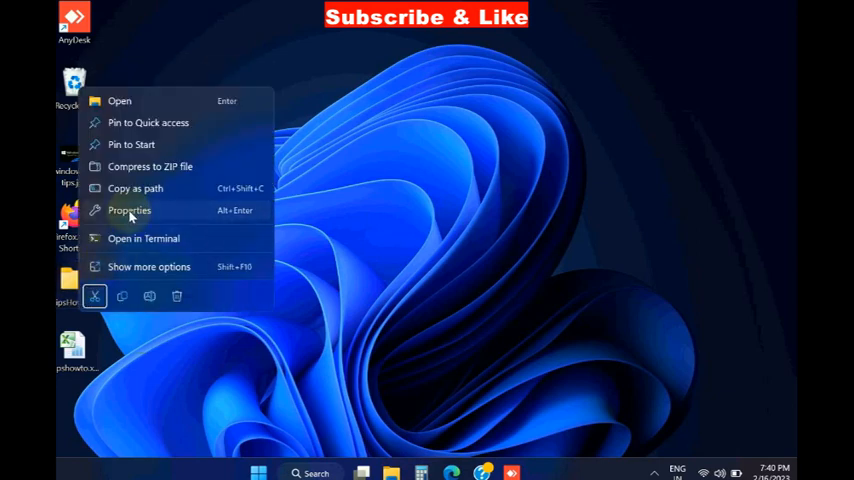
click(129, 210)
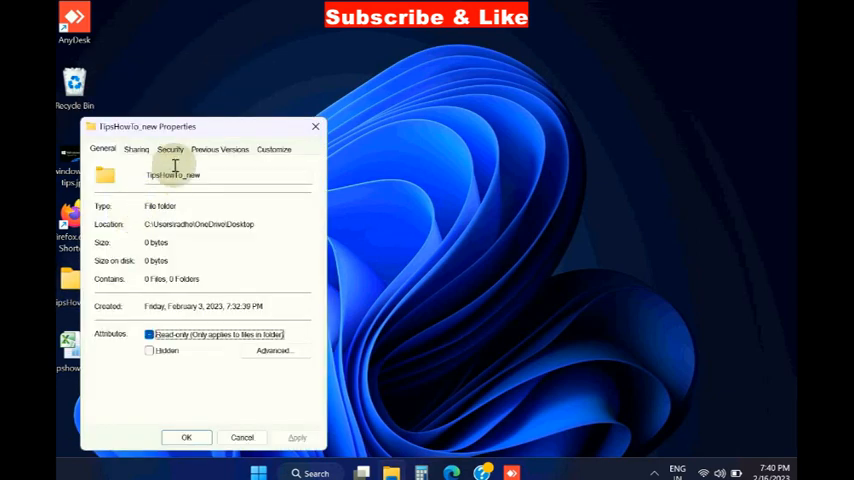
click(170, 149)
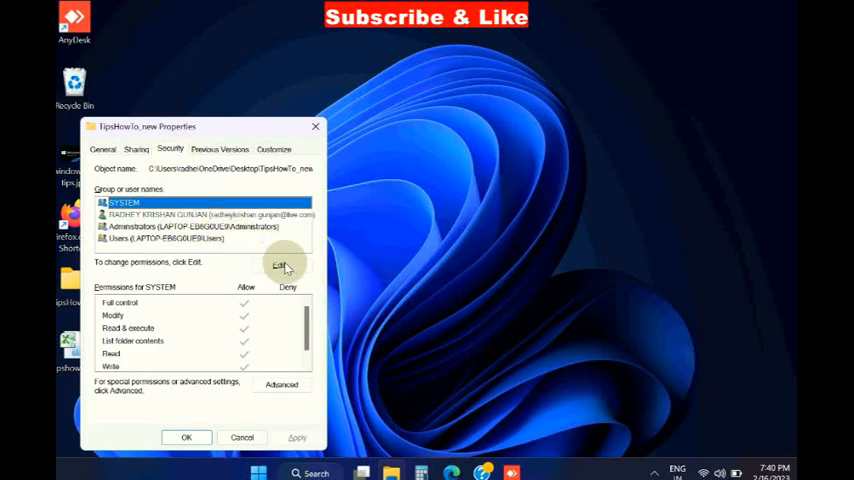
Edit the folder's permissions and enter 'Everyone' as a new group to add.
click(281, 265)
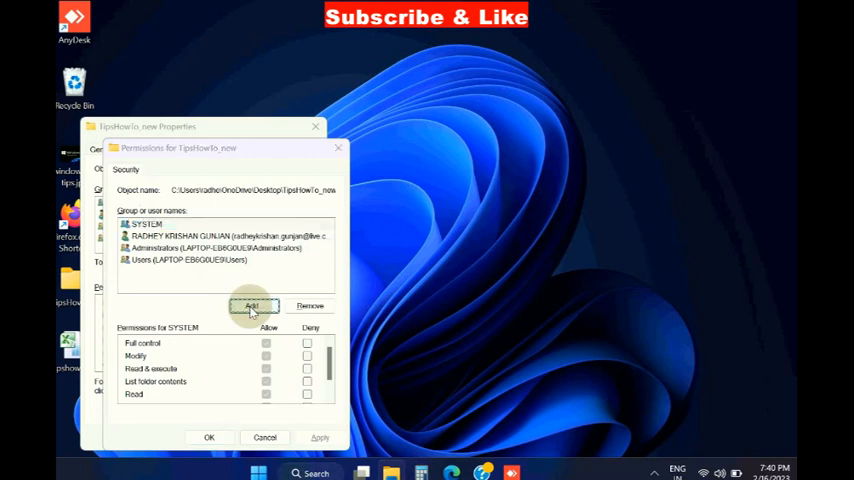
click(251, 306)
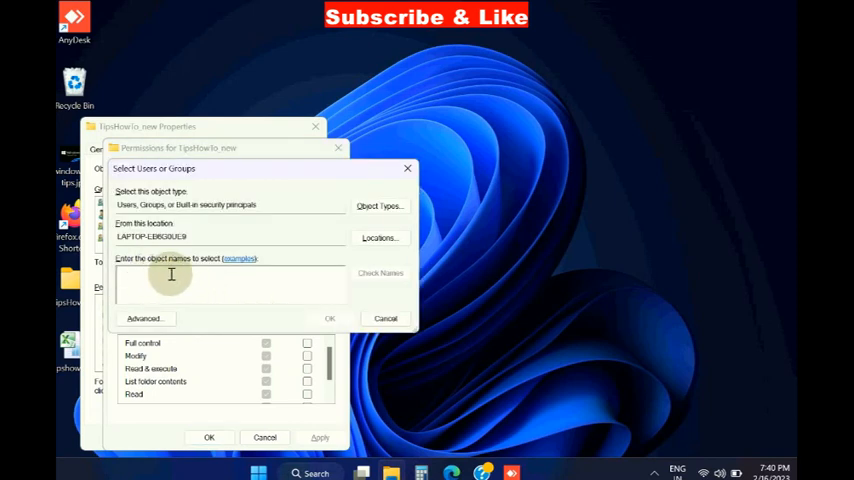
text(E)
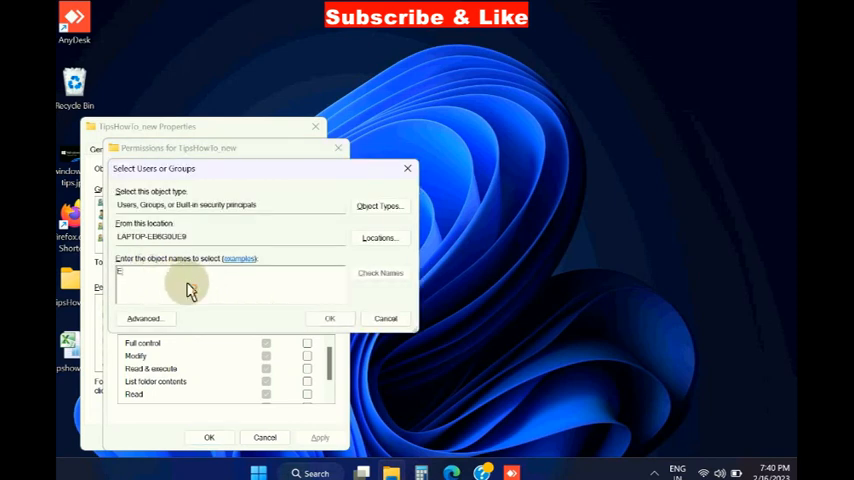
text(Everyone)
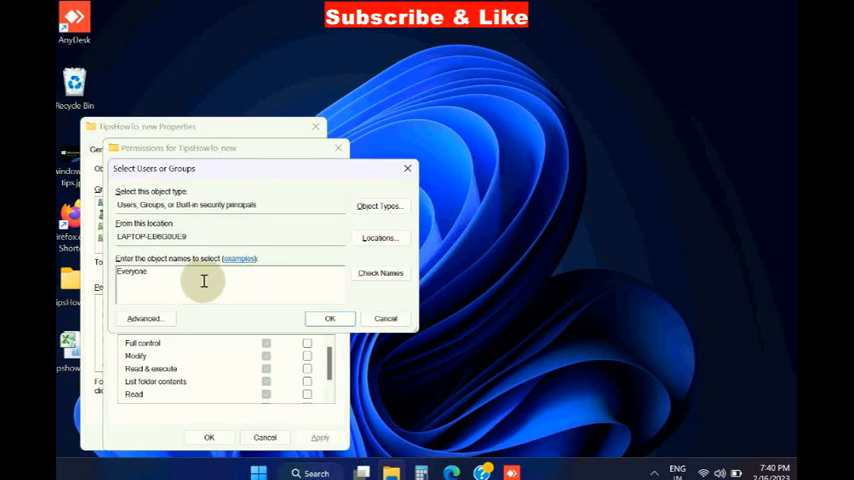
mouse_move(358, 258)
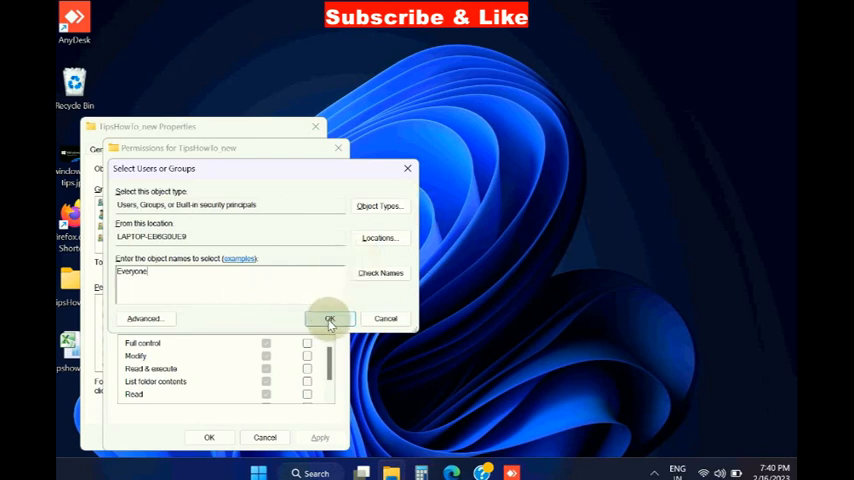
Add the Everyone group and tick its Allow read, list contents and write permissions.
click(329, 318)
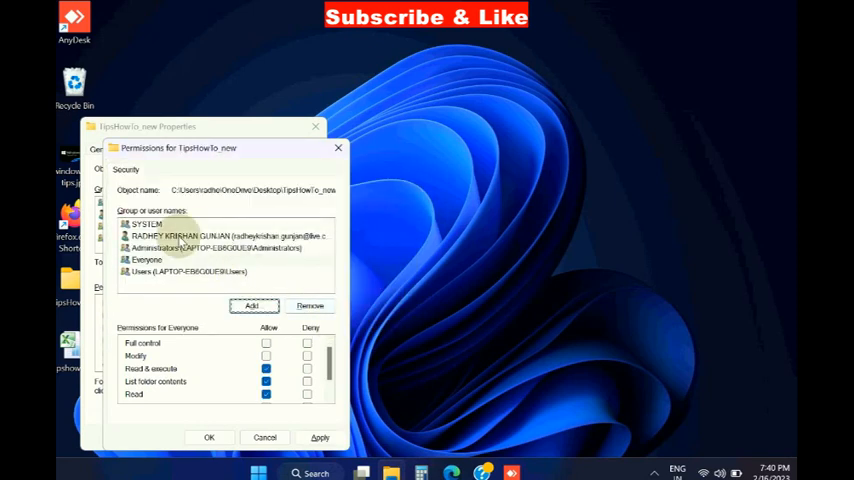
click(147, 260)
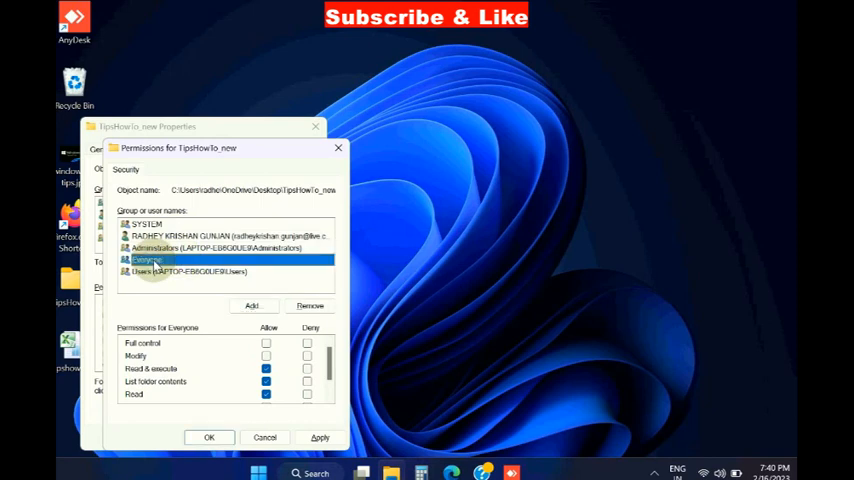
mouse_move(203, 296)
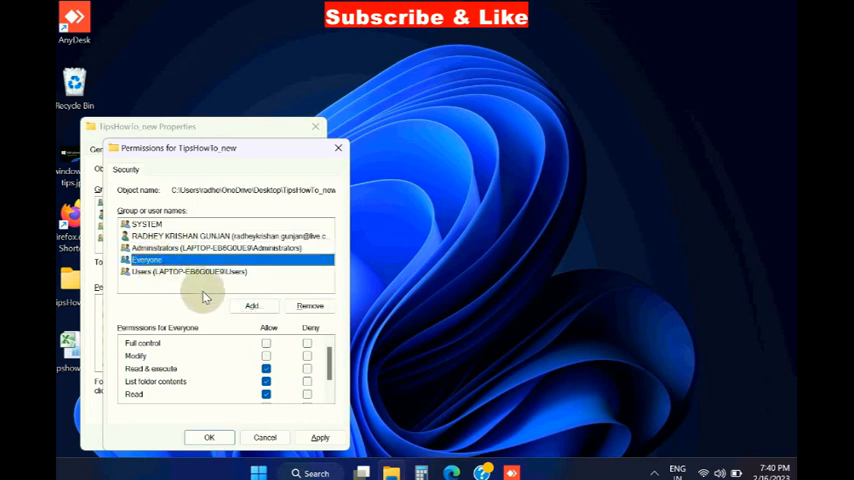
mouse_move(263, 345)
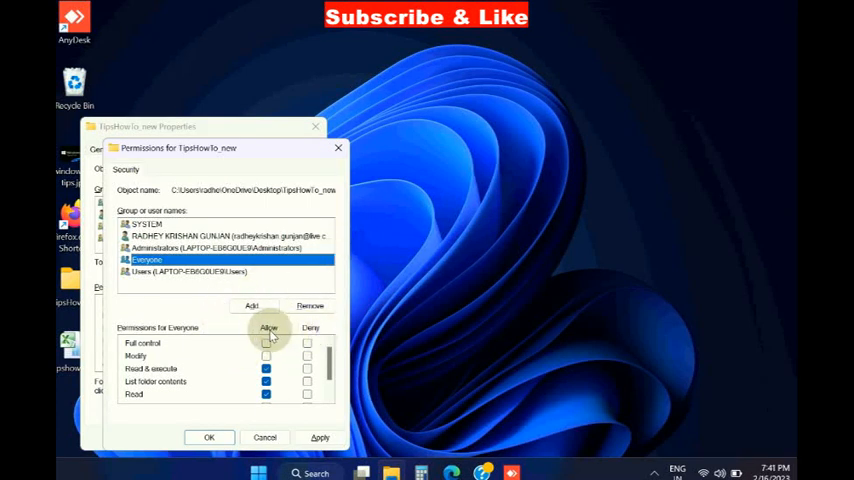
click(266, 343)
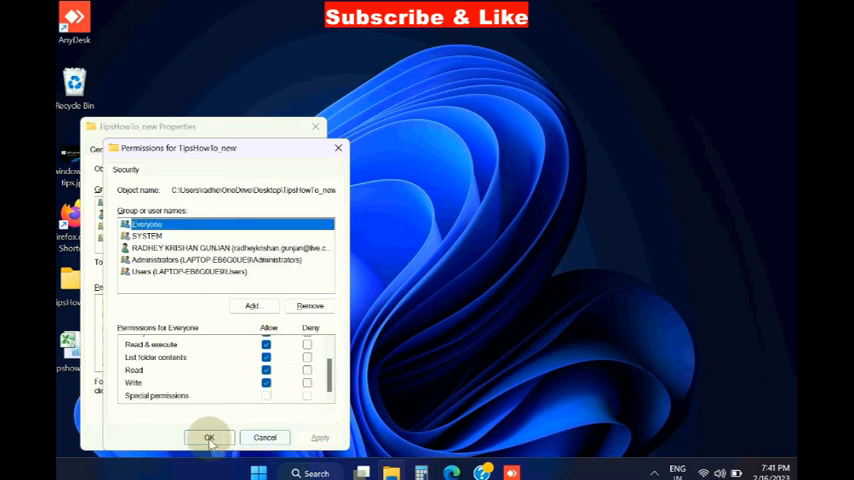
Apply permissions, share TipsHowTo_new with Everyone at Read/Write, and close Properties.
click(209, 438)
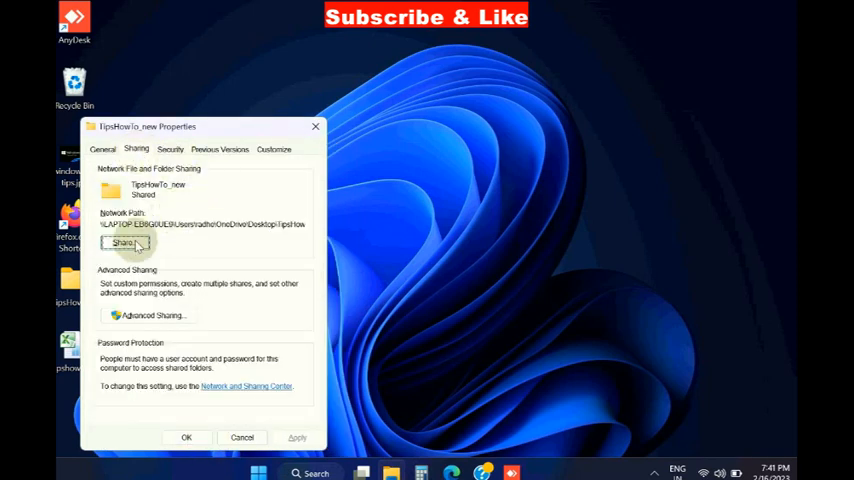
click(124, 243)
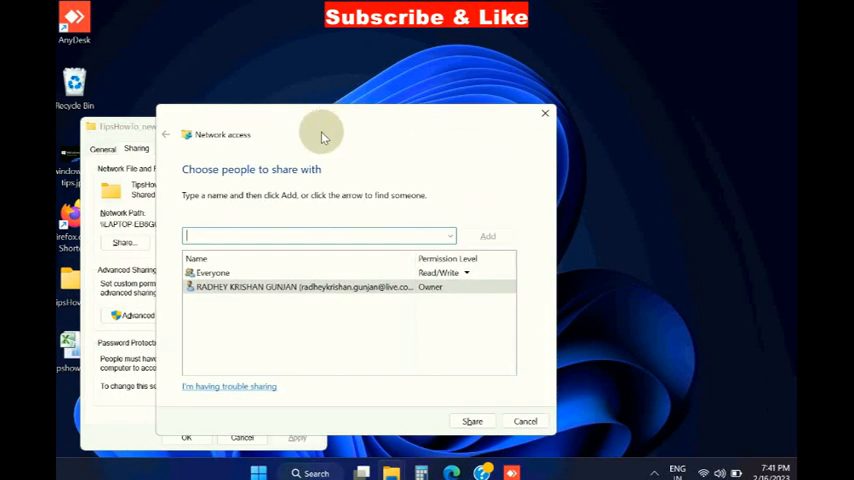
mouse_move(240, 308)
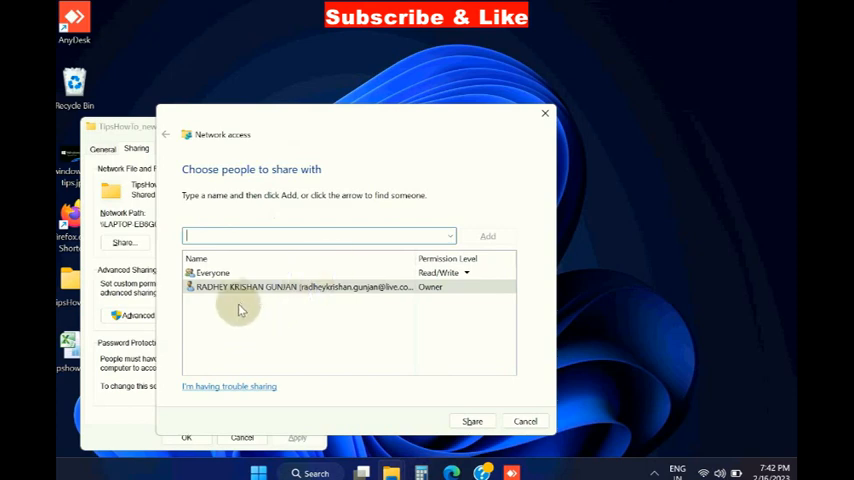
click(466, 272)
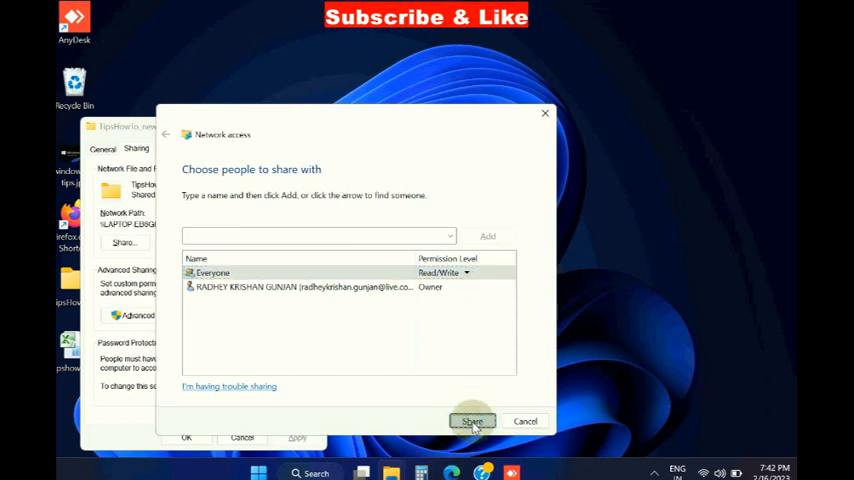
click(472, 421)
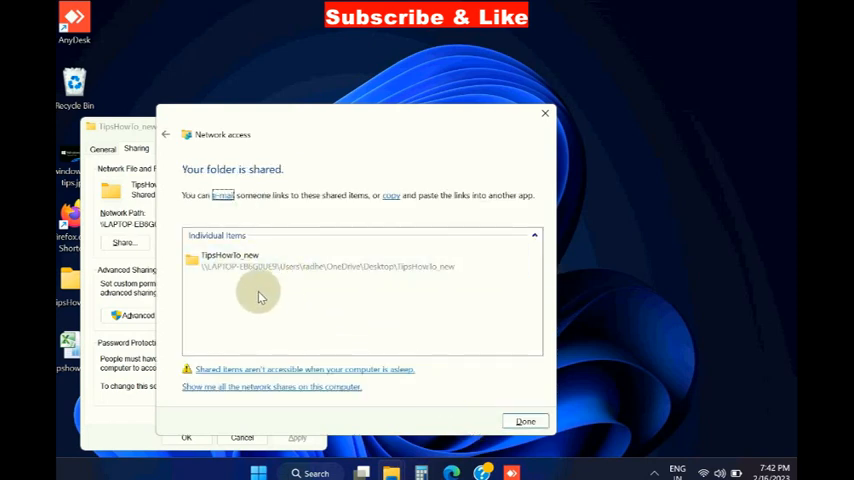
mouse_move(257, 213)
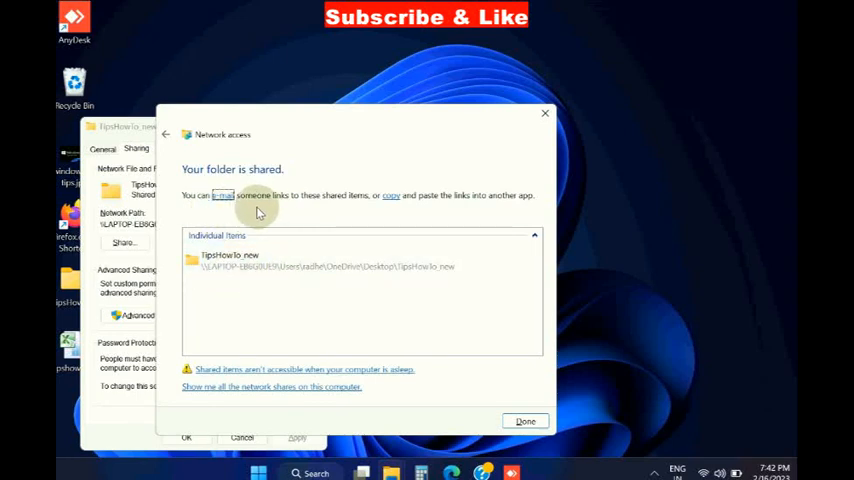
mouse_move(178, 208)
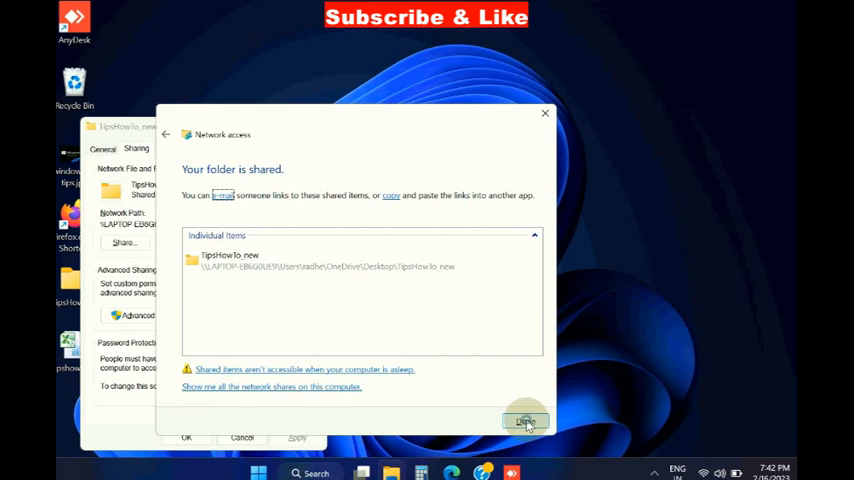
click(525, 421)
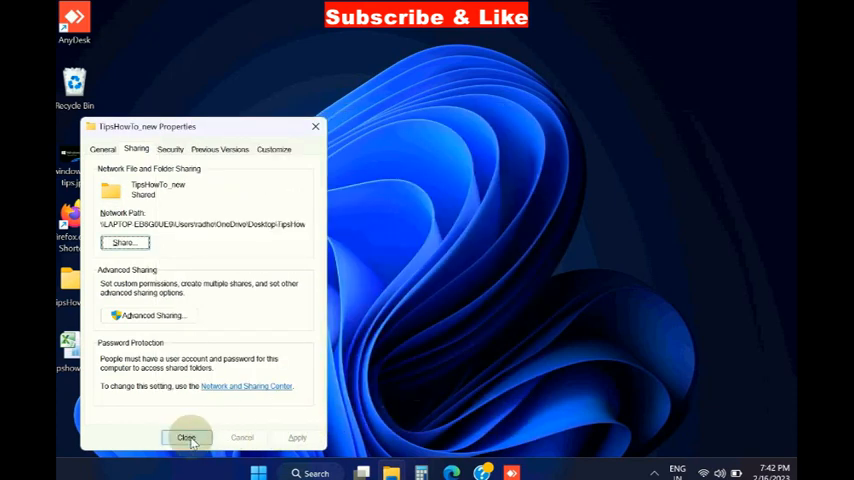
click(186, 438)
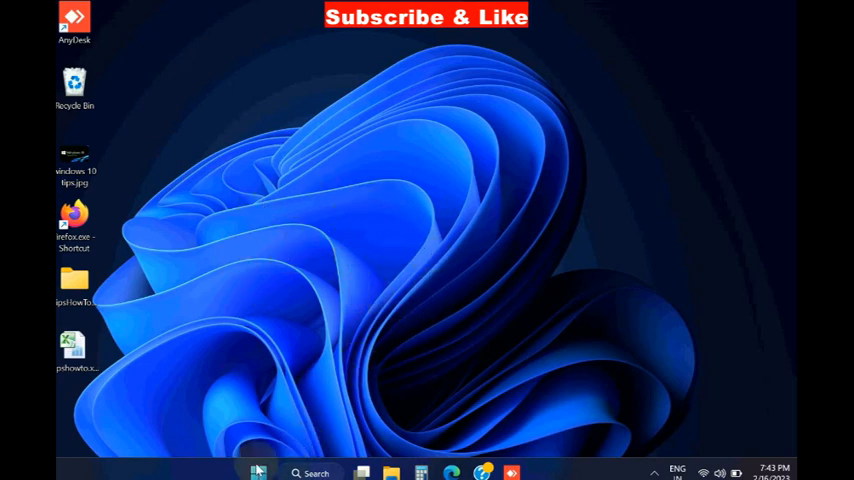
Open Settings from the Start right-click menu and scroll the System page toward Recovery.
right_click(257, 472)
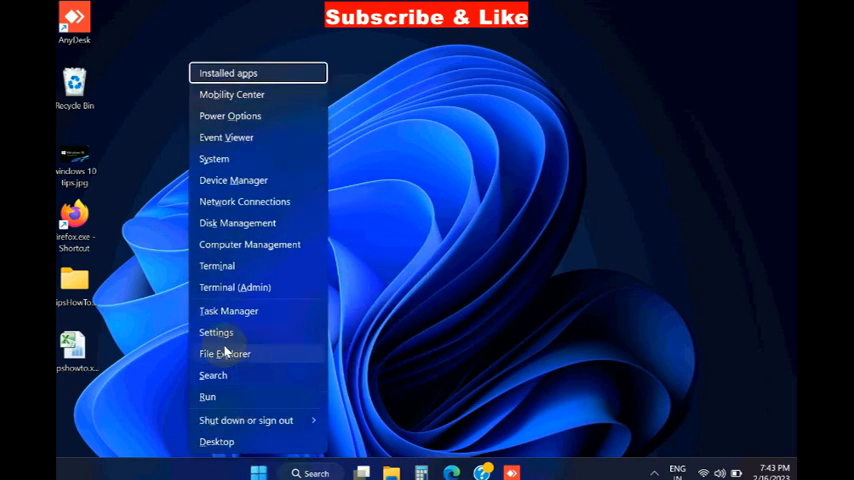
click(215, 332)
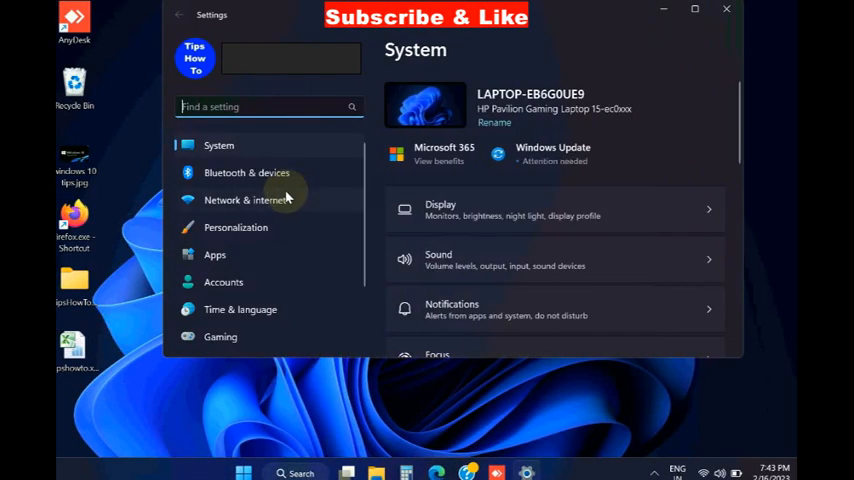
scroll(down, 3)
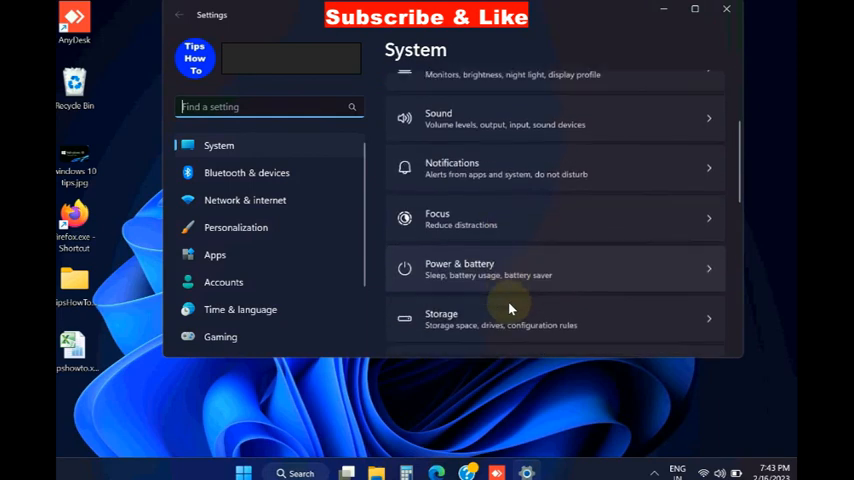
scroll(down, 3)
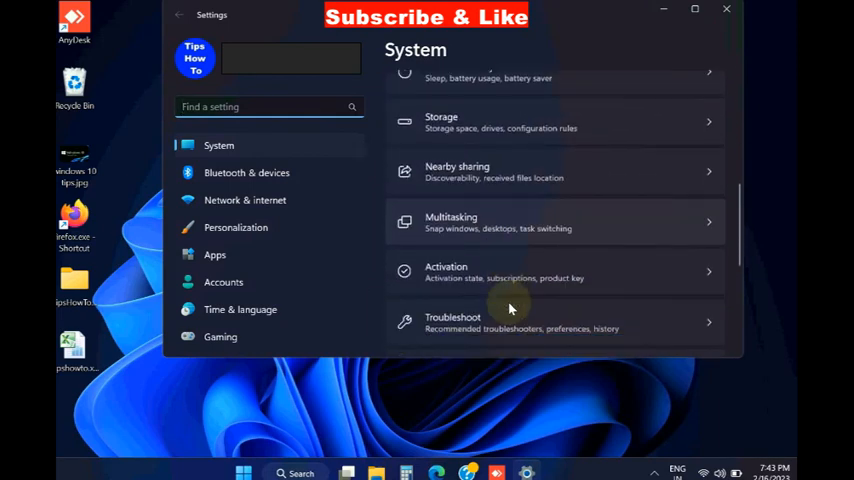
scroll(down, 3)
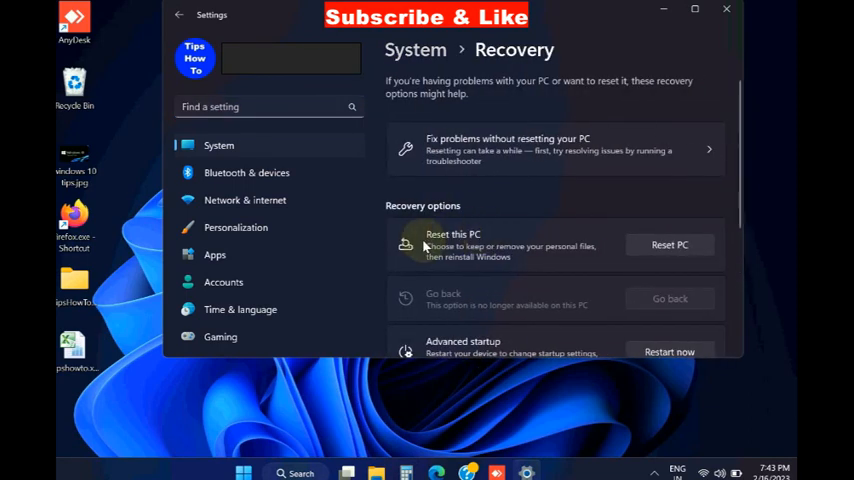
scroll(down, 3)
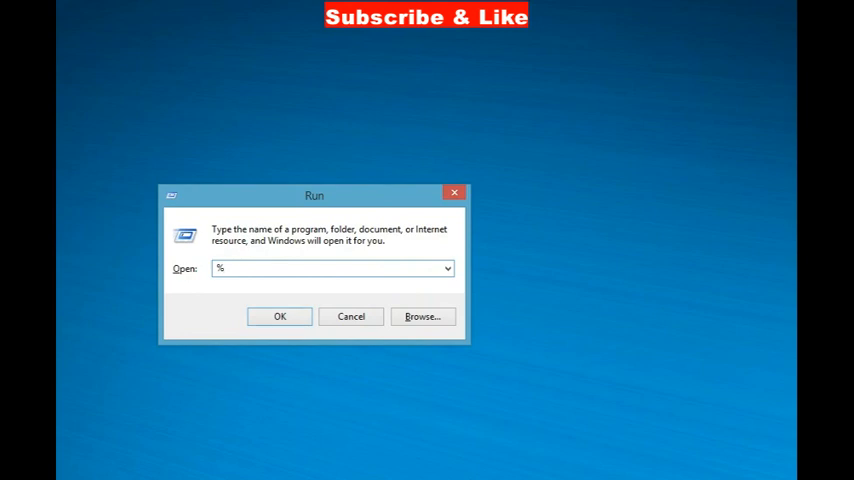
Open %temp% through Run and select all 145 Temp items for deletion.
text(temp%)
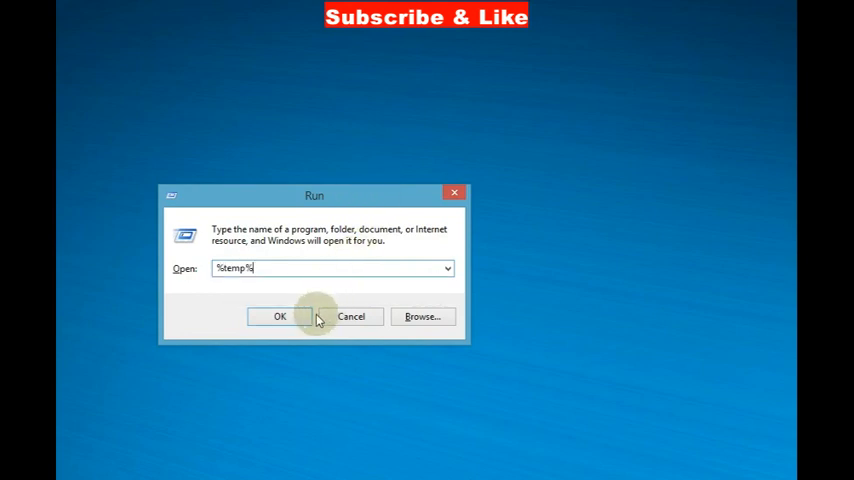
click(280, 316)
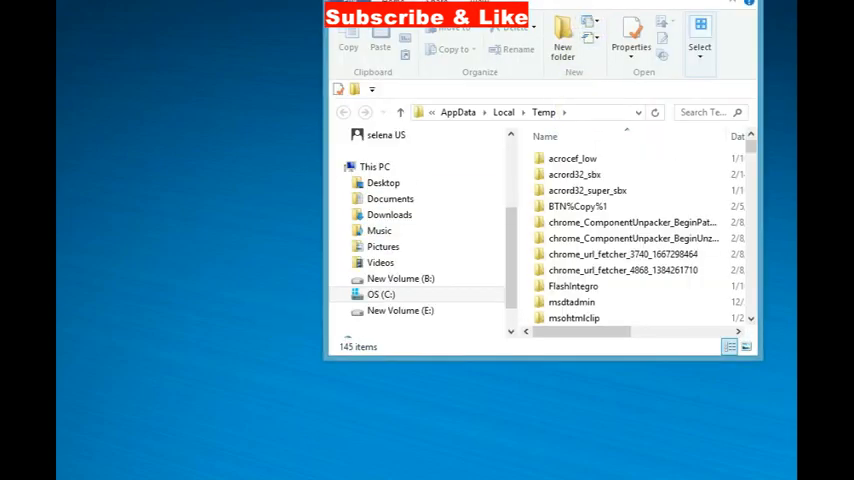
click(572, 158)
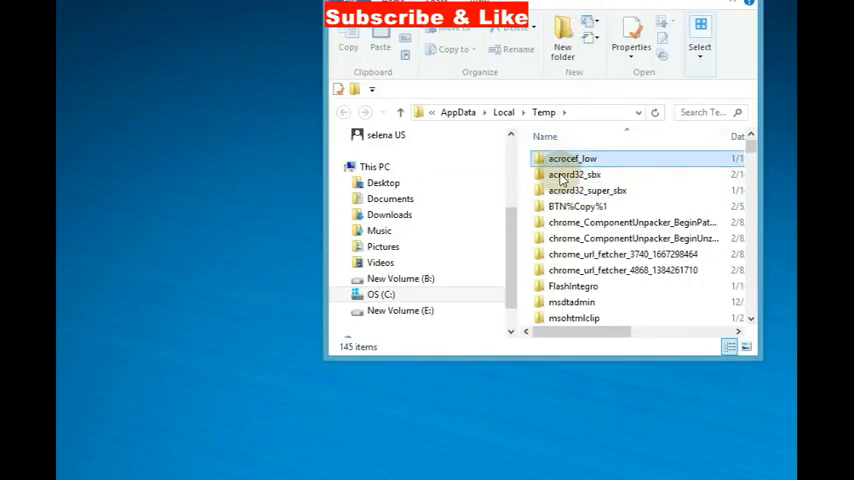
key(ctrl+a)
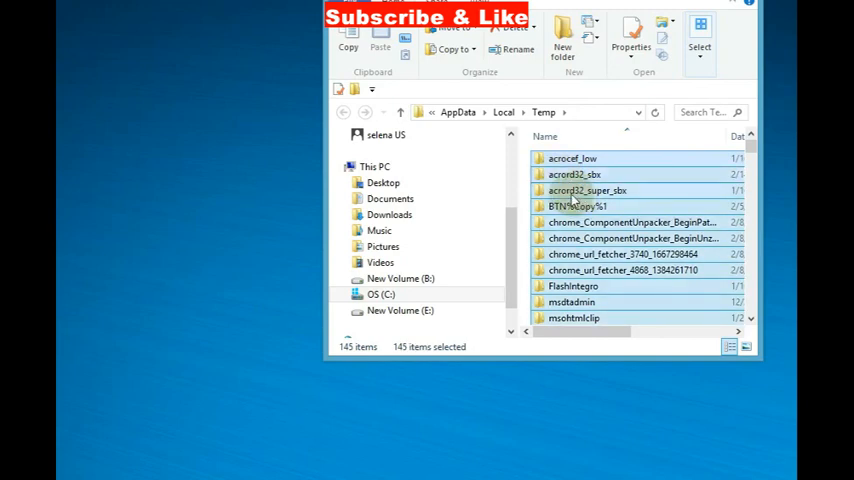
right_click(575, 200)
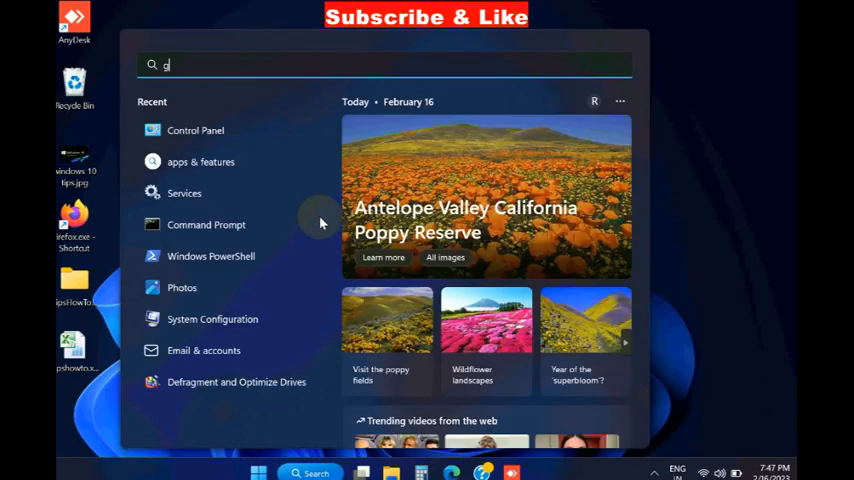
Launch gpedit and expand Computer Configuration's Administrative Templates toward the Logon folder.
text(pedit)
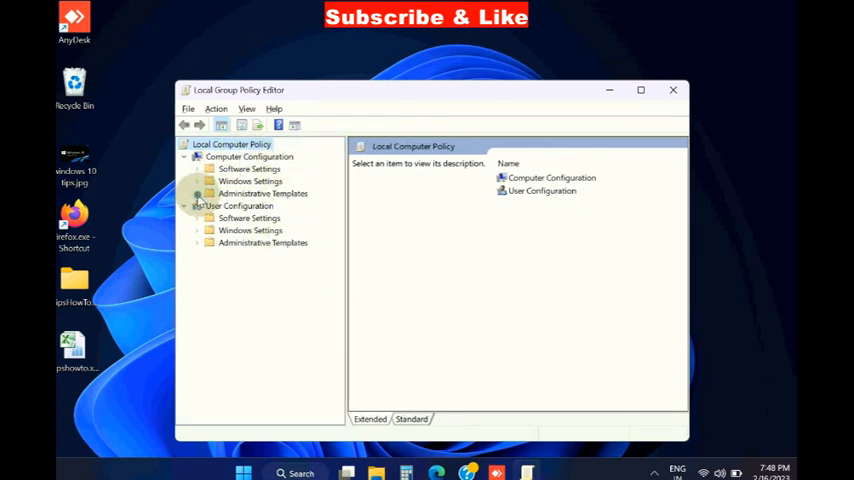
click(198, 193)
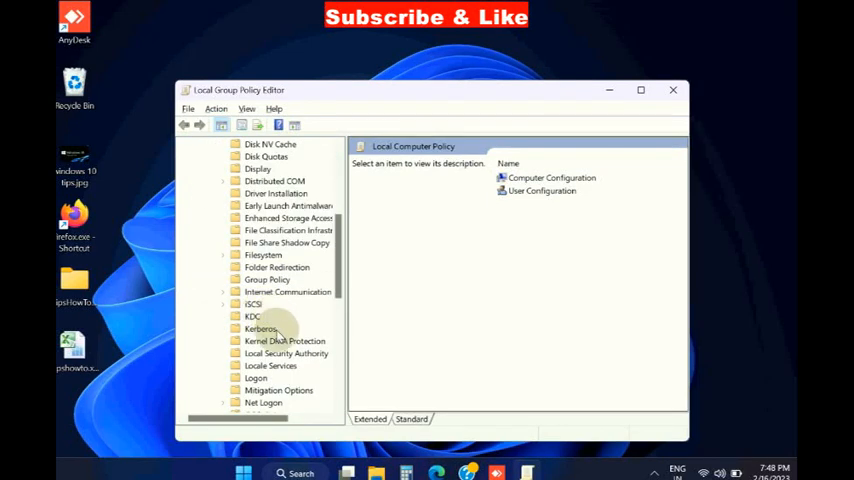
scroll(down, 3)
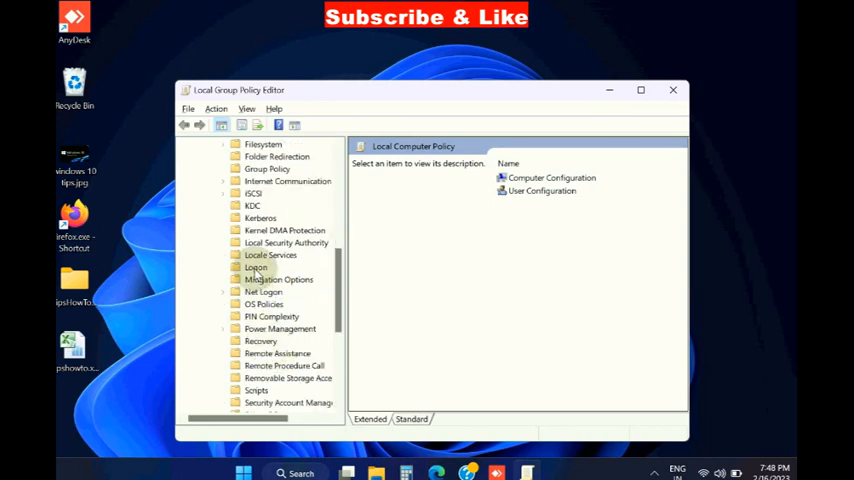
Select the Logon folder and open 'Always wait for the network at computer startup and logon'.
click(256, 267)
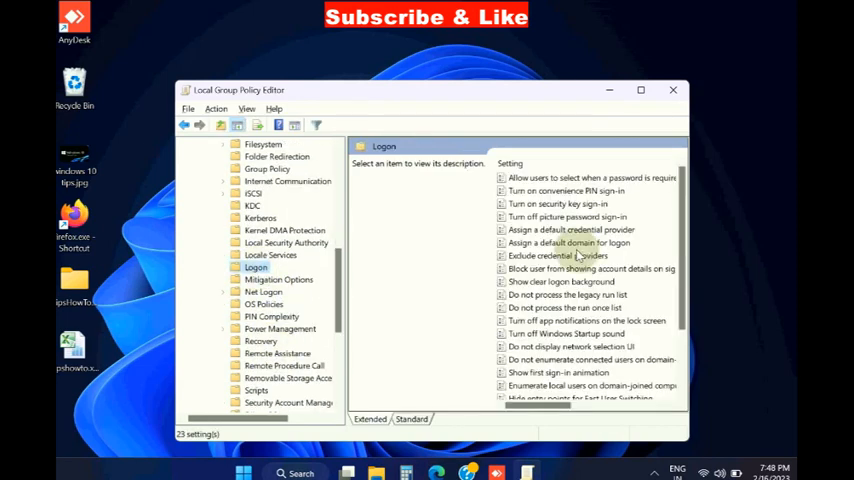
scroll(down, 3)
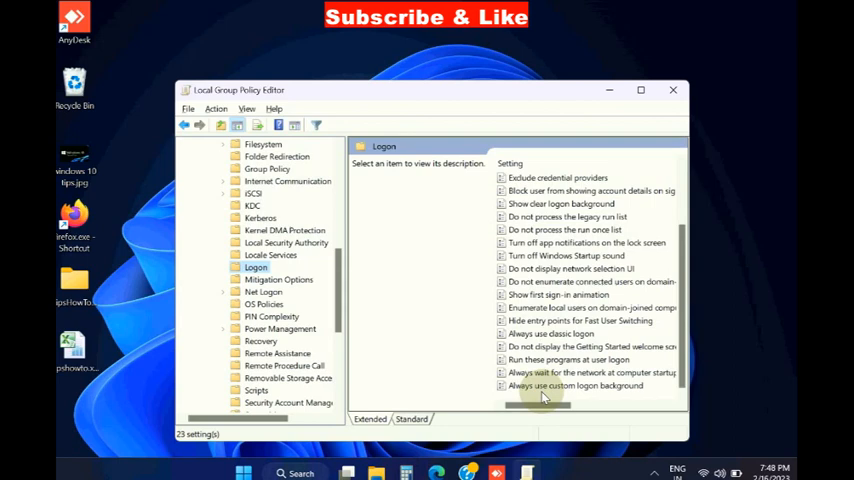
click(590, 372)
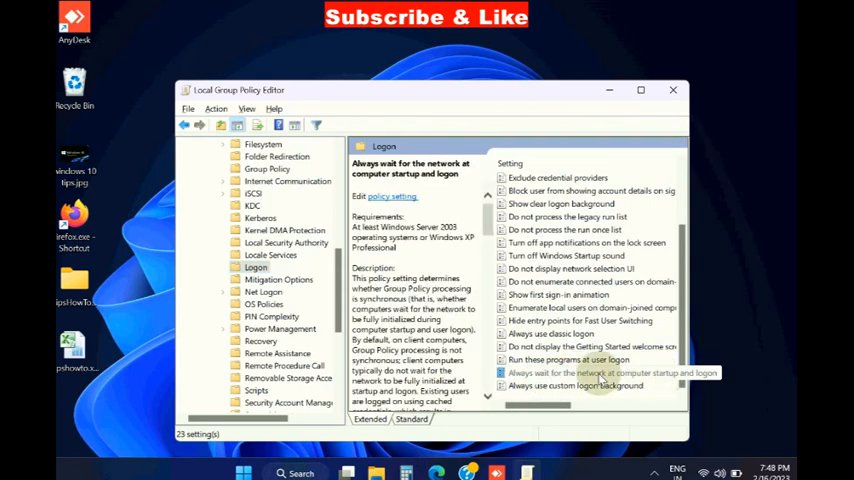
click(595, 372)
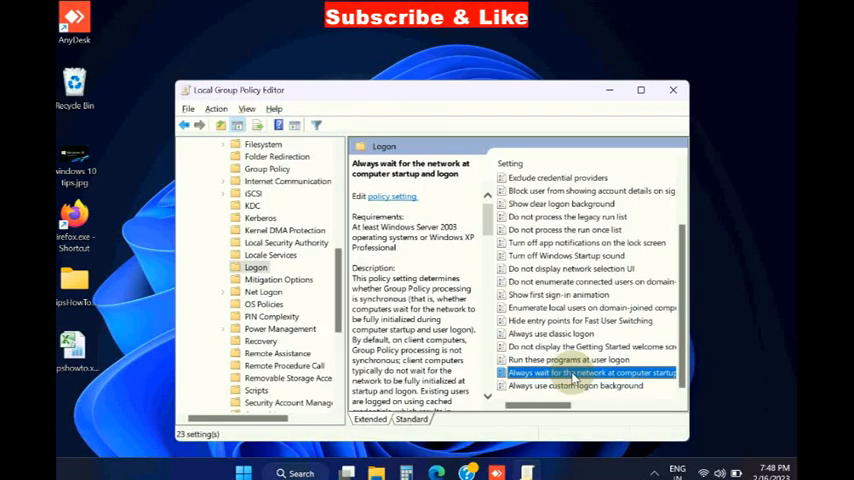
double_click(590, 372)
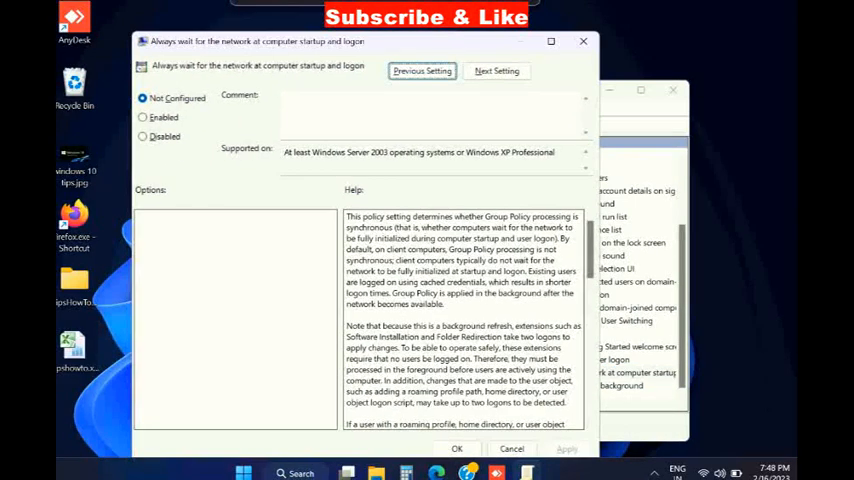
Enable the 'Always wait for the network at computer startup and logon' policy and save it.
click(144, 116)
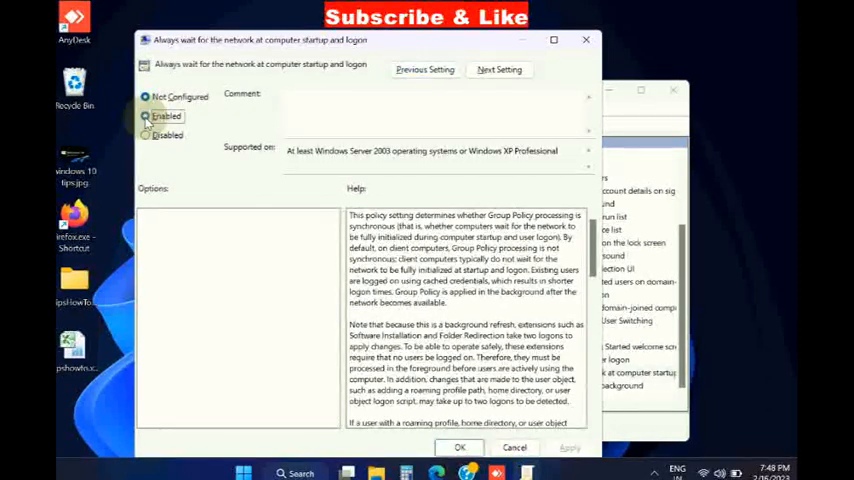
click(146, 116)
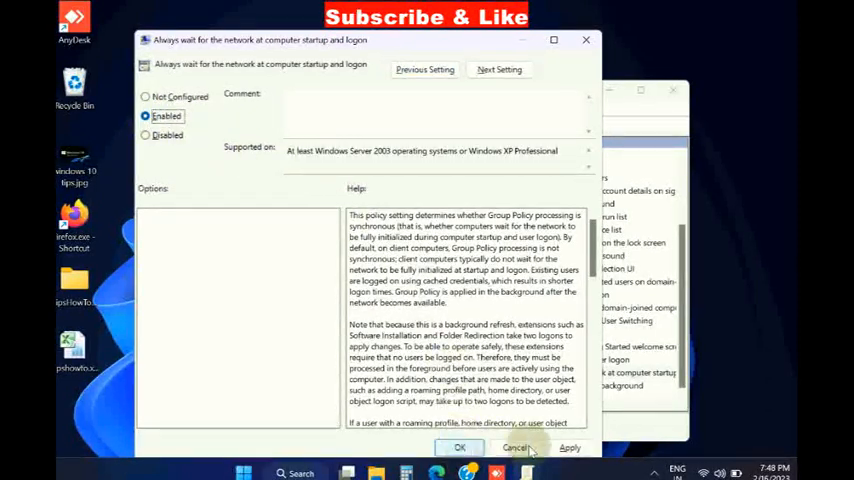